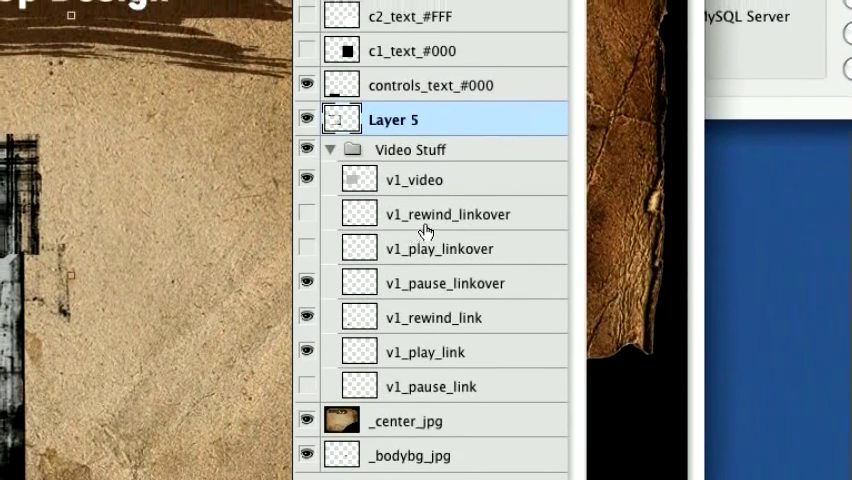
- Upload v2.psd to psd2css Online and wait for the conversion to reach the Finished page
scroll(down, 3)
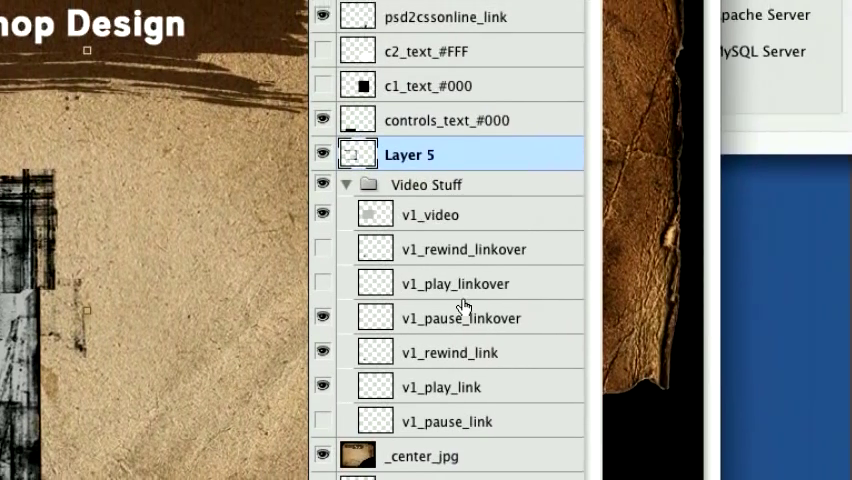
scroll(down, 3)
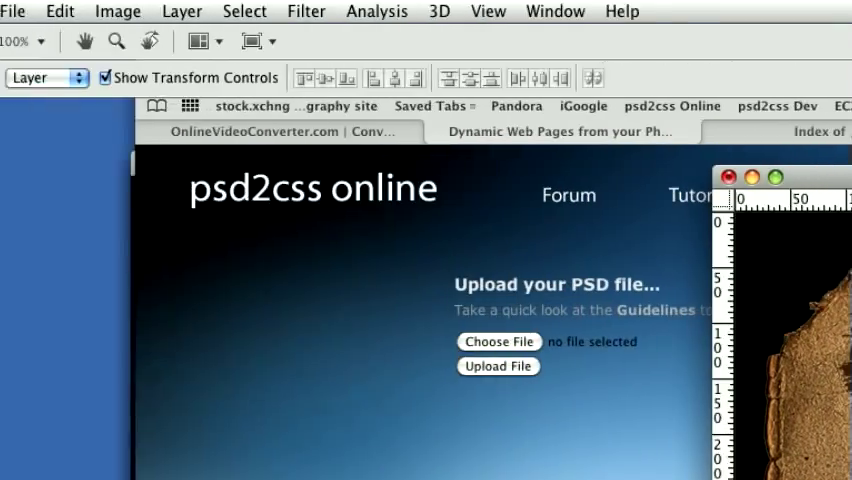
click(13, 11)
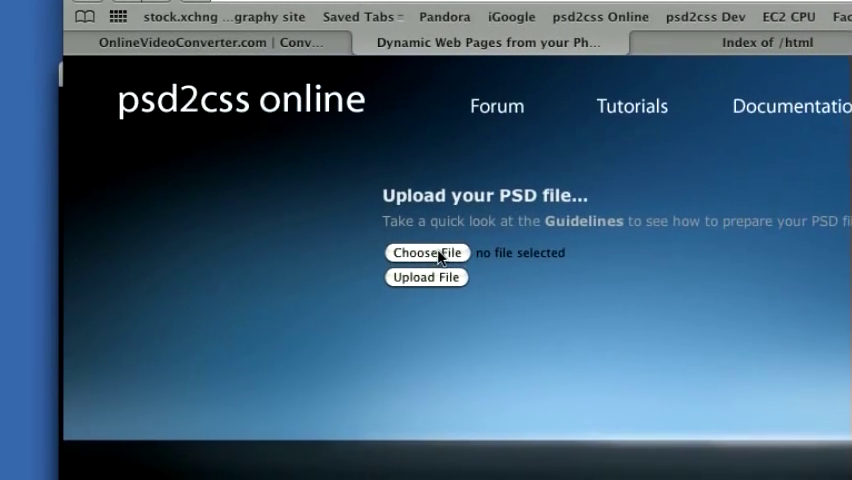
click(425, 252)
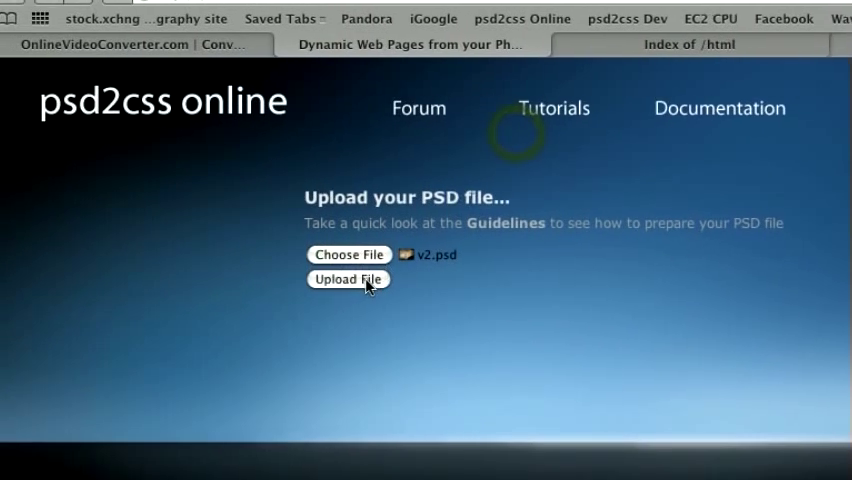
click(348, 279)
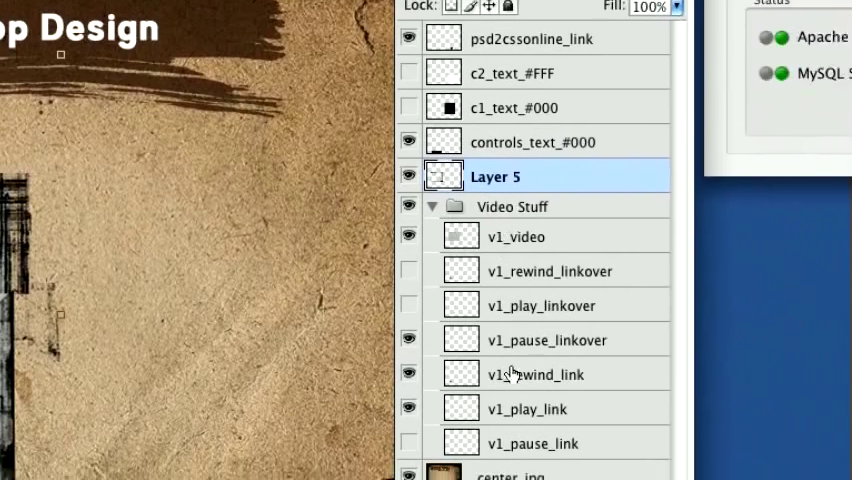
scroll(down, 3)
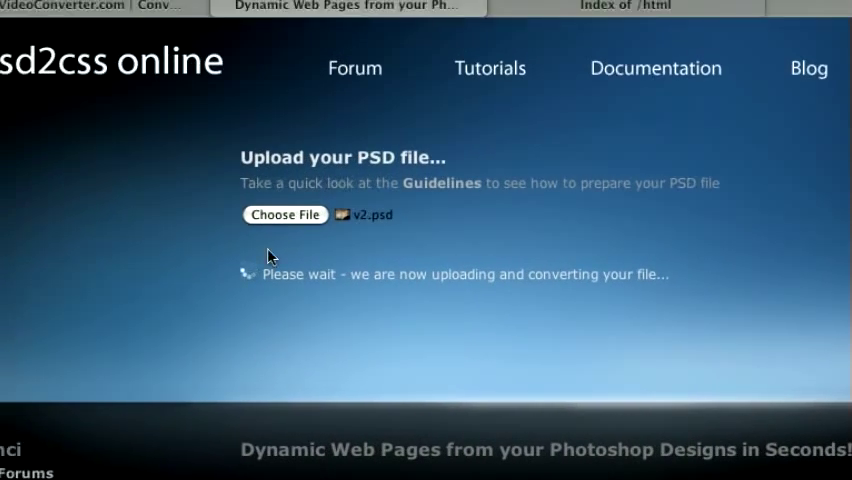
scroll(down, 3)
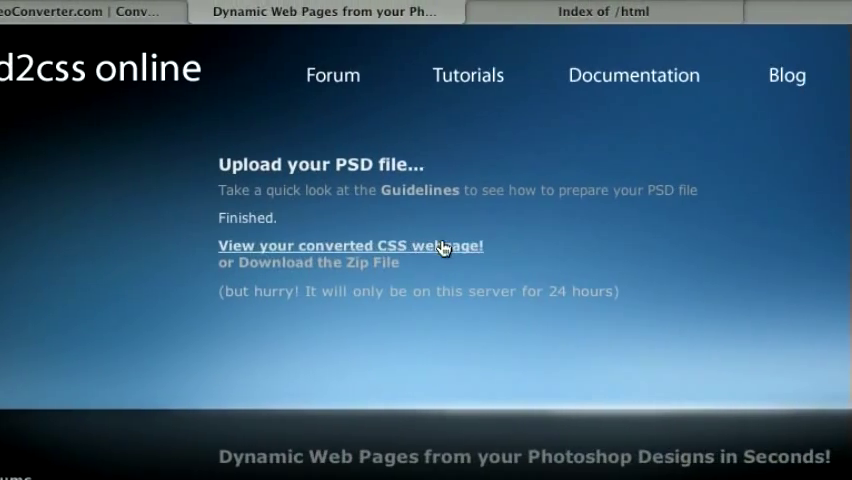
click(347, 245)
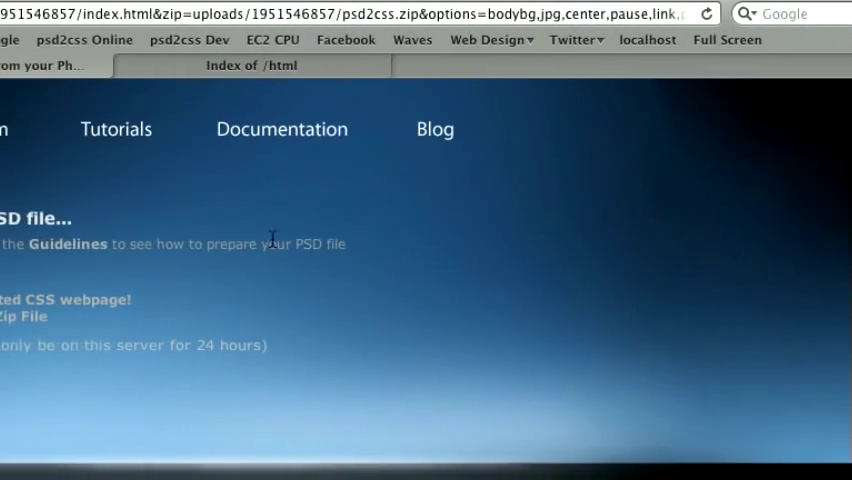
- Download the converted site as psd2css.zip
click(430, 131)
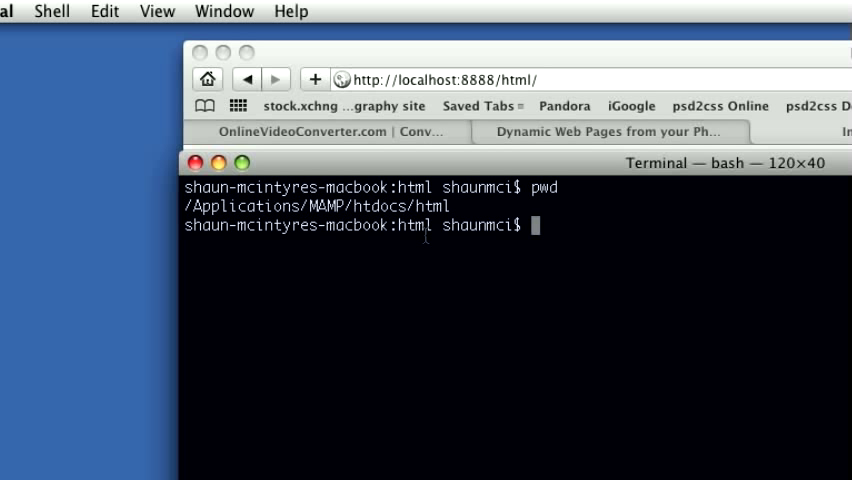
- Enter the unzip ~/Desktop/psd2css.zip command to extract the site into the html folder
text(unzip ~/)
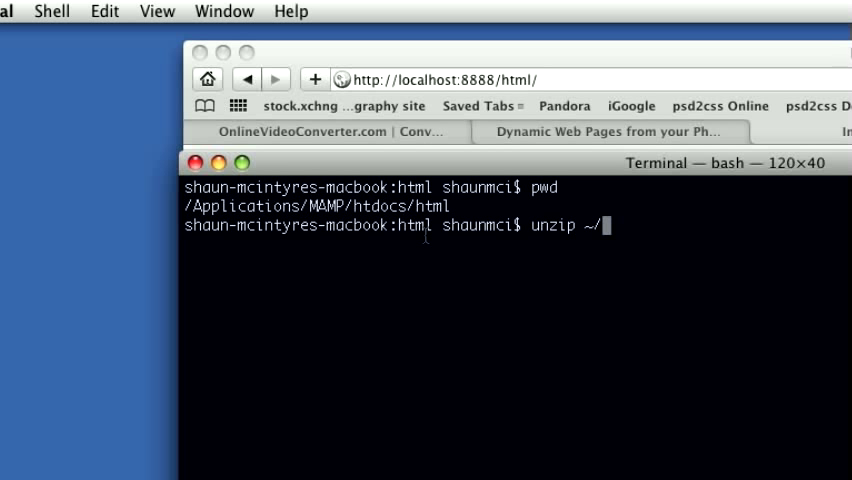
text(Desktop/psd)
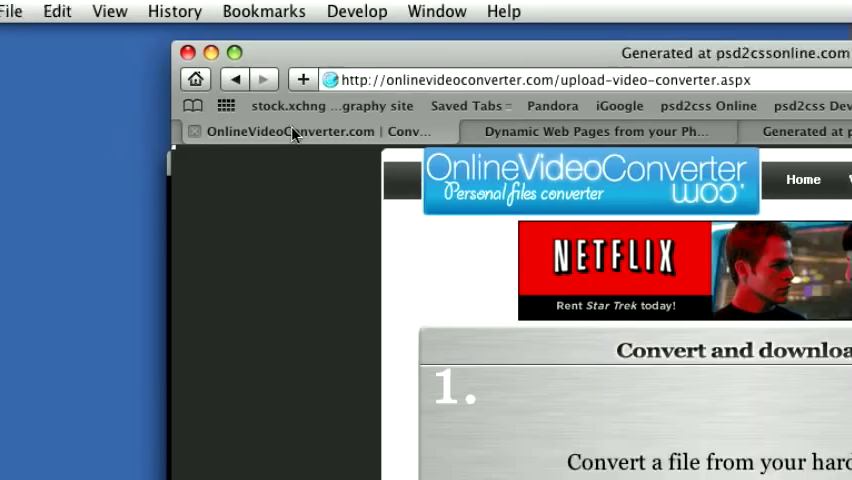
- Scroll OnlineVideoConverter.com down to its upload-from-hard-drive section
scroll(down, 3)
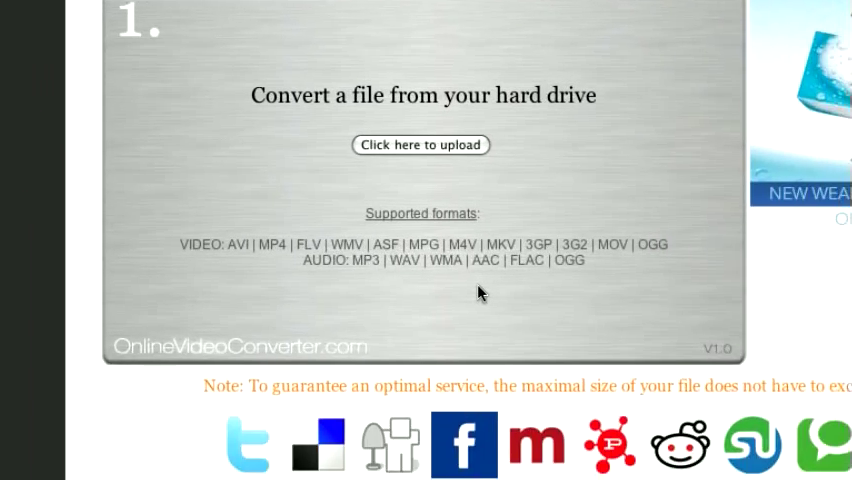
scroll(down, 3)
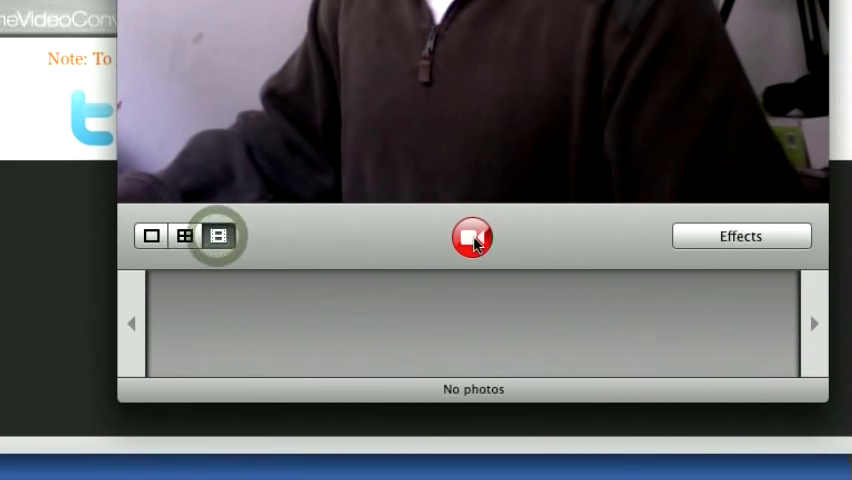
- Record a short webcam movie with Photo Booth's record button
click(470, 238)
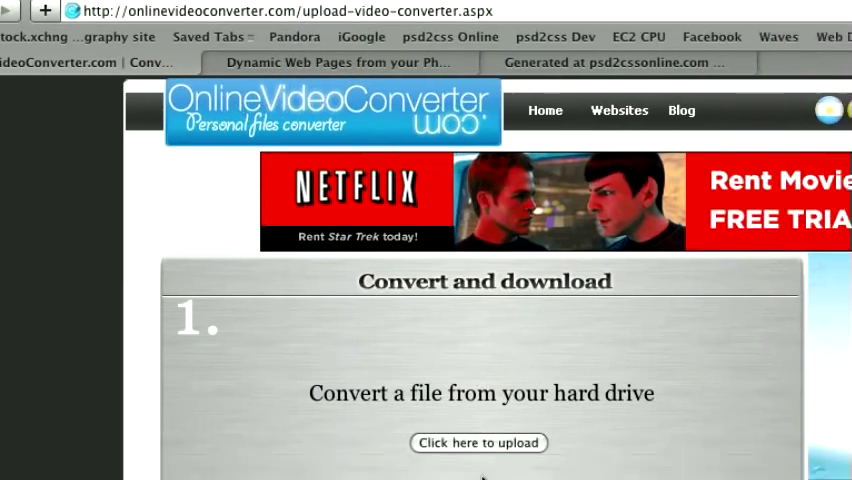
- Choose the recorded movie file from the computer for upload
click(478, 442)
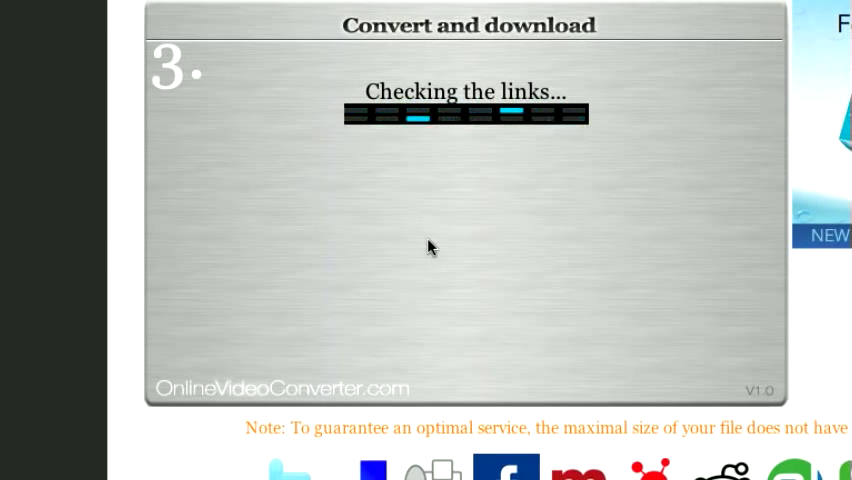
- Watch the upload finish and the 'Checking the links...' step 3 progress
scroll(down, 3)
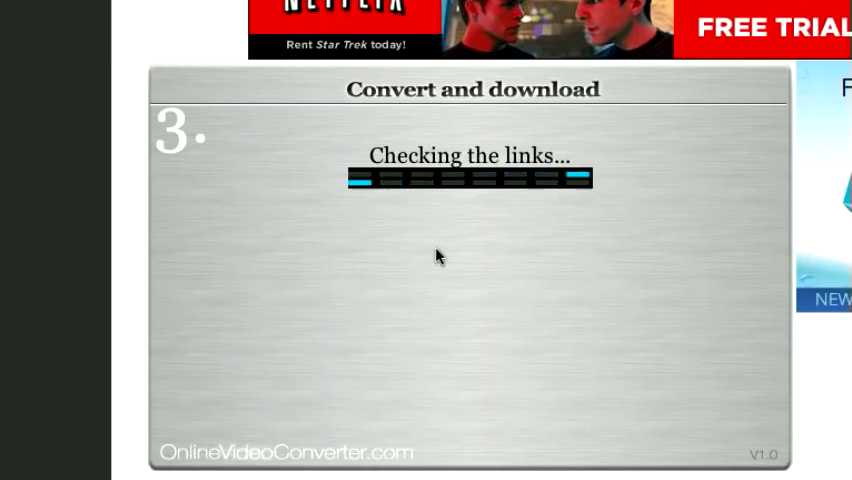
scroll(down, 3)
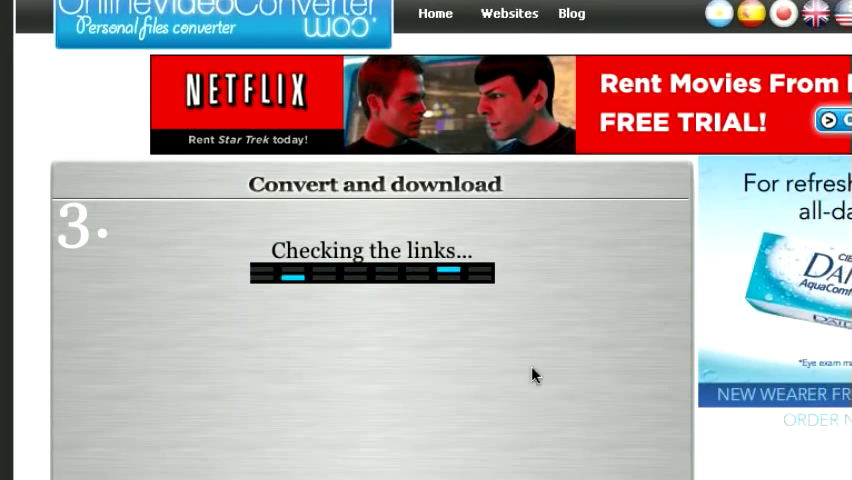
scroll(down, 3)
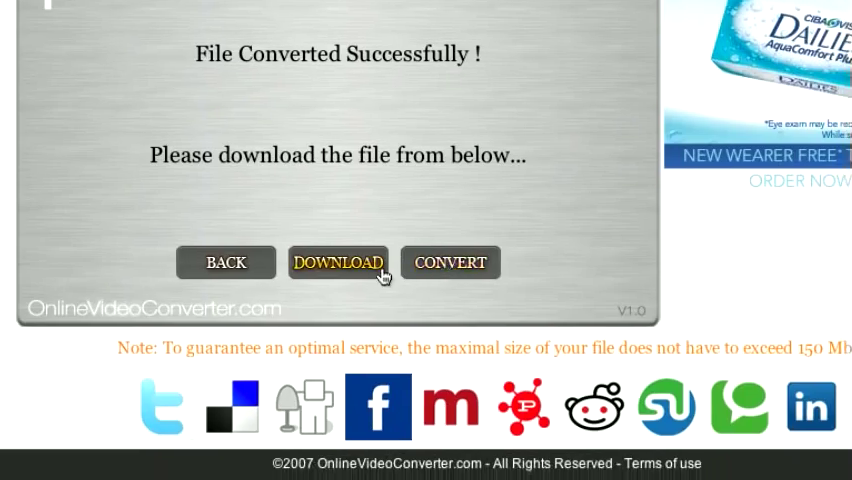
- Download the successfully converted video file
click(336, 261)
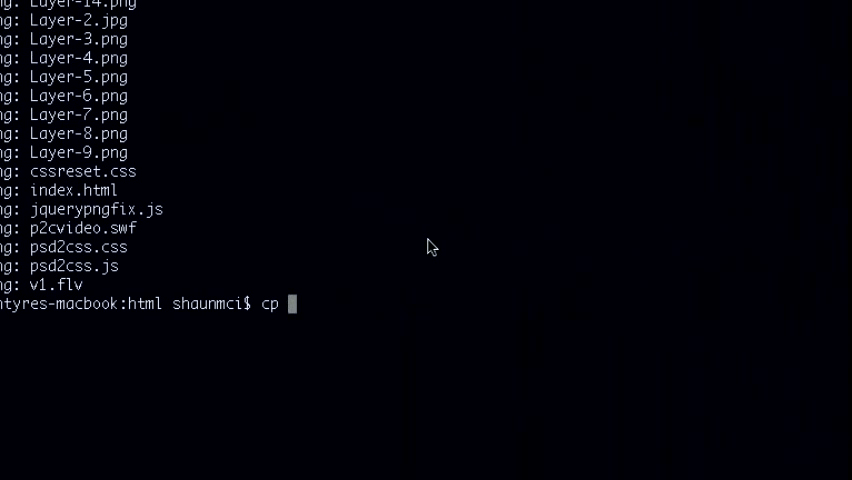
- Compose cp ~/Desktop/Movie_1.flv v1.flv to replace v1.flv with the converted clip
text(~/Desktop/)
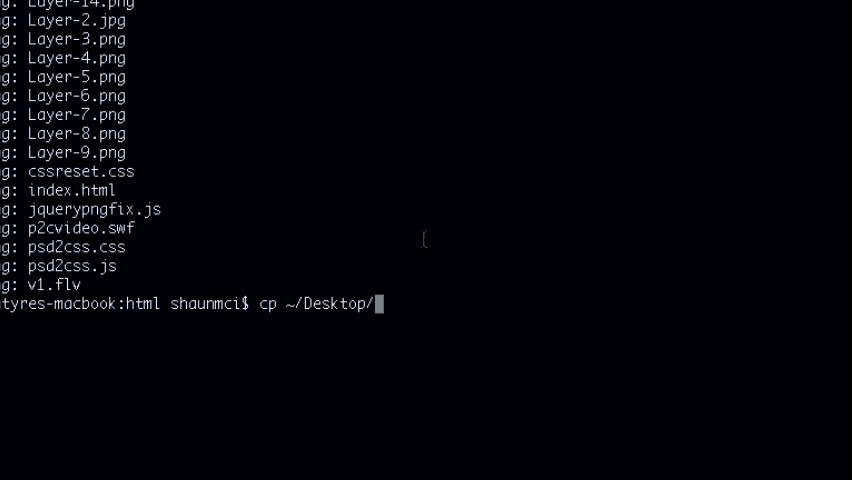
text(Movie)
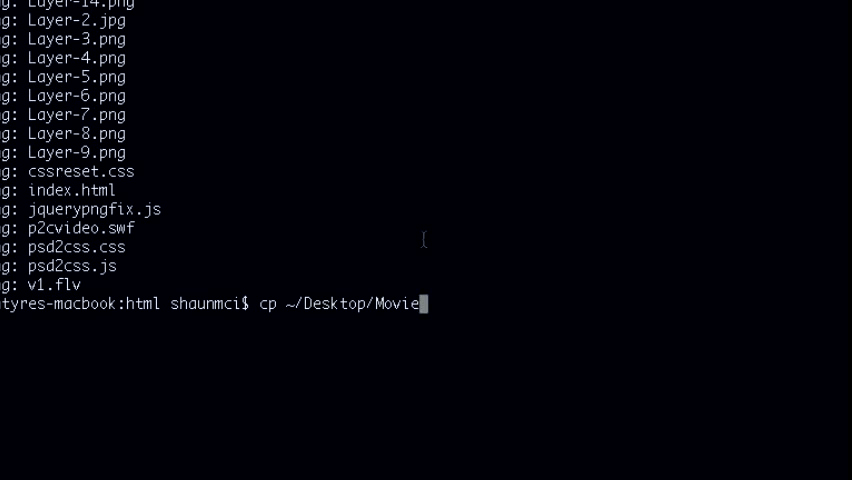
text(_1.flv)
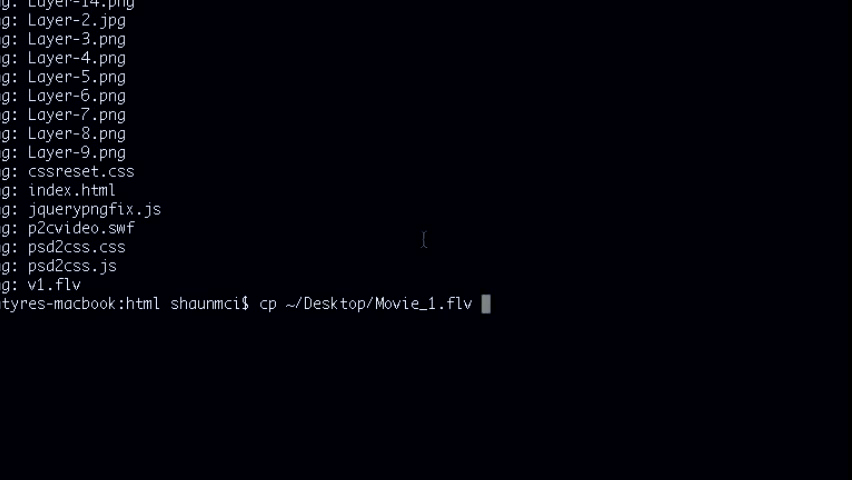
text(v1.flv)
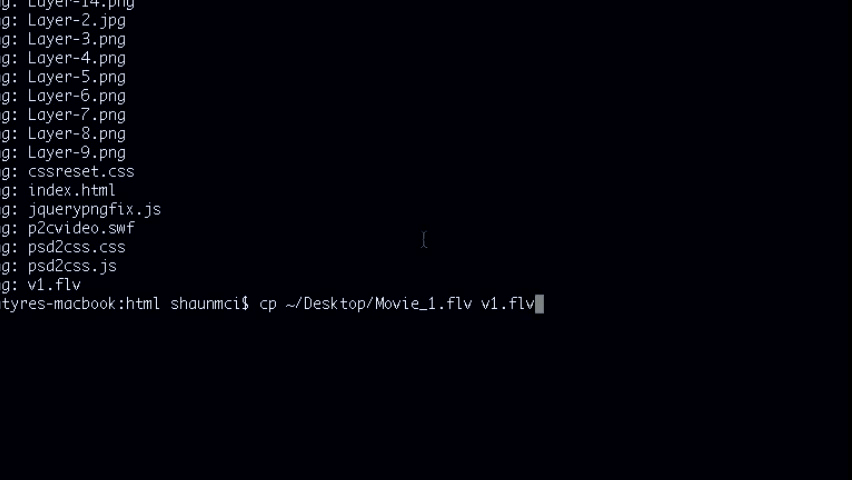